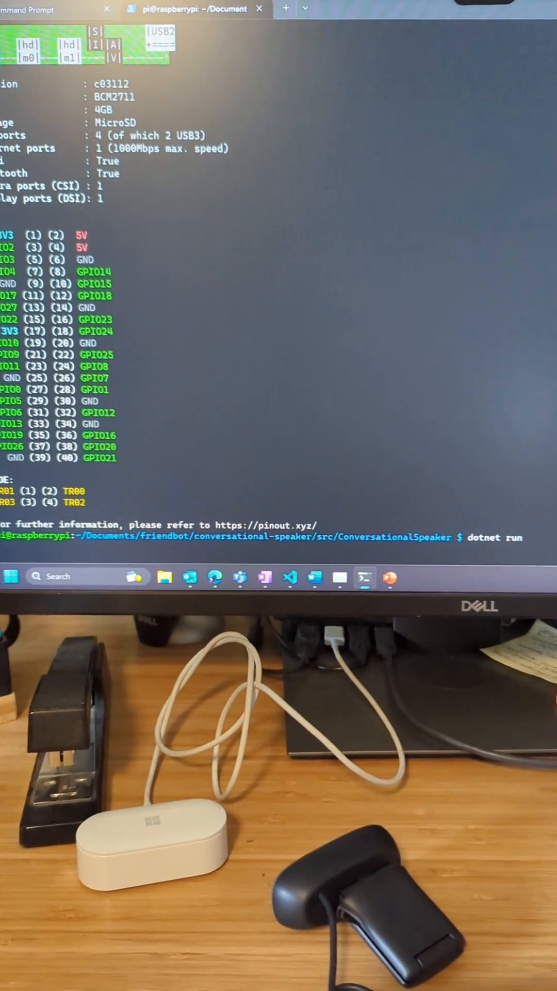
Step: Run 'dotnet run' in the ConversationalSpeaker folder until it logs 'Waiting for wake phrase...'
key(Return)
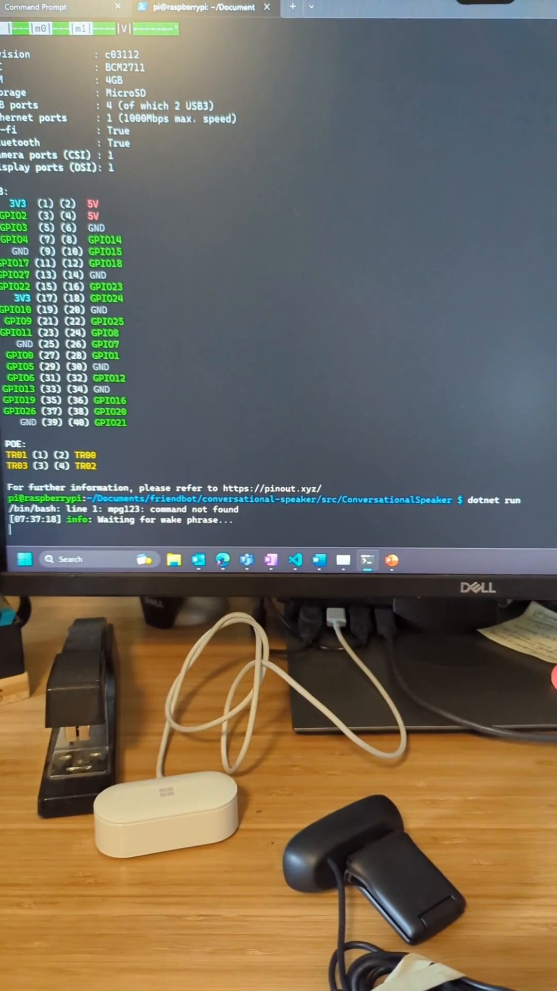